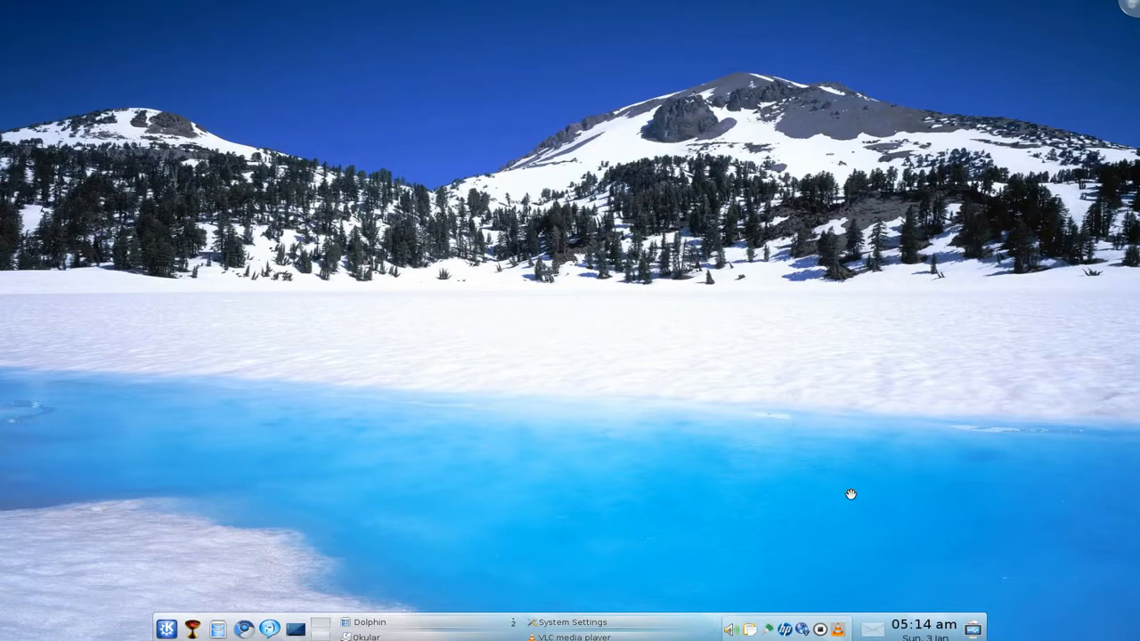
mouse_move(474, 365)
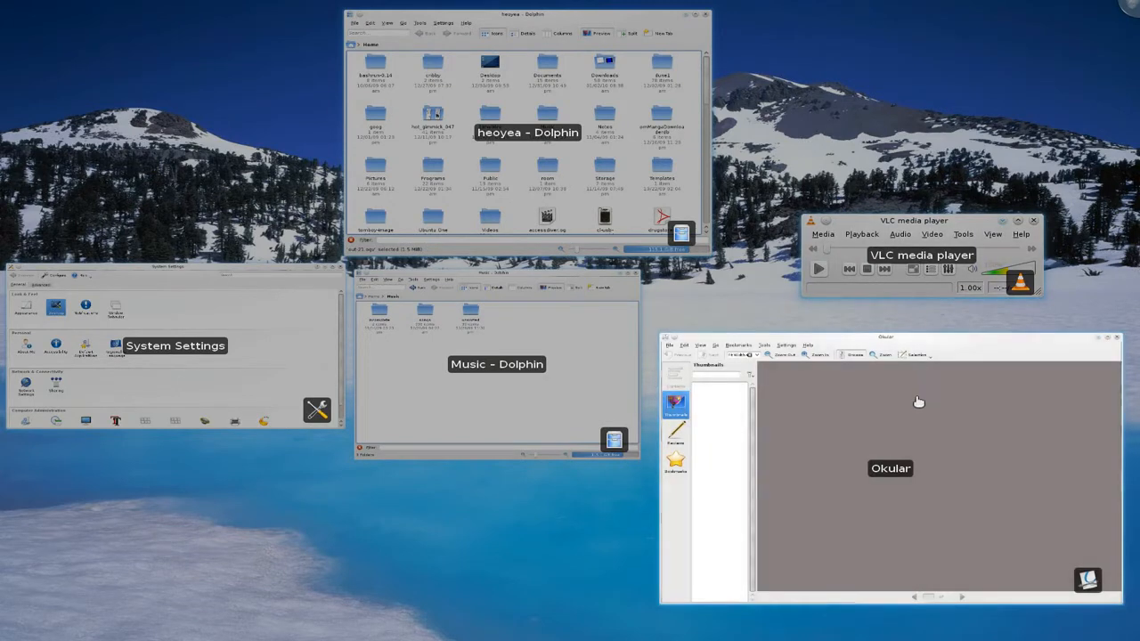
mouse_move(905, 407)
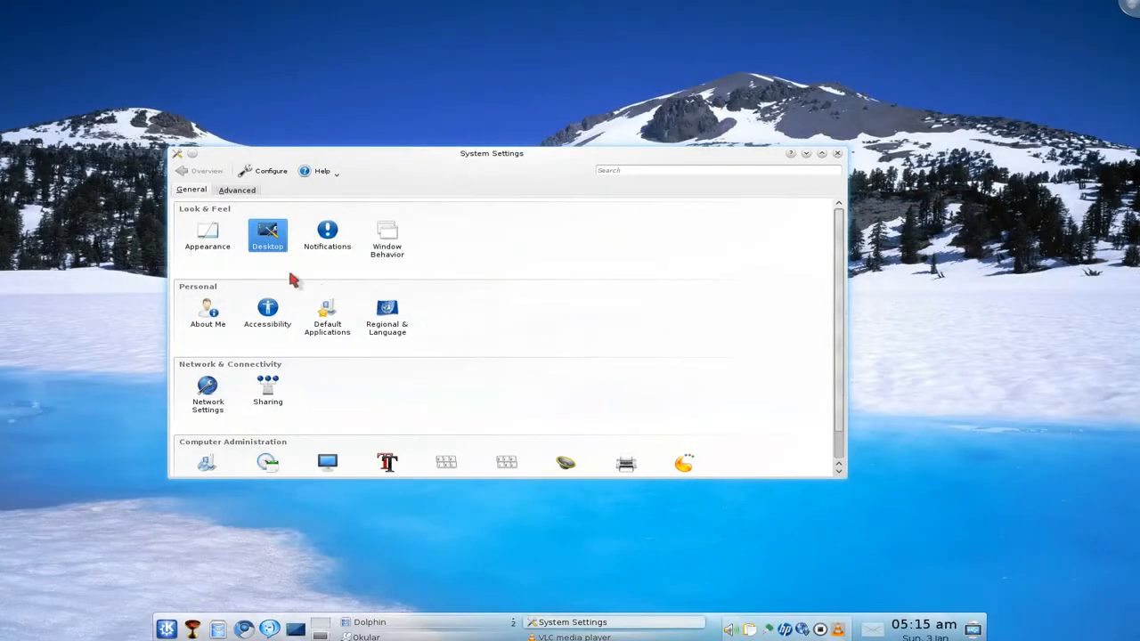
Step: Open Desktop Effects, show All Effects, and scroll down to Present Windows
left_click(267, 233)
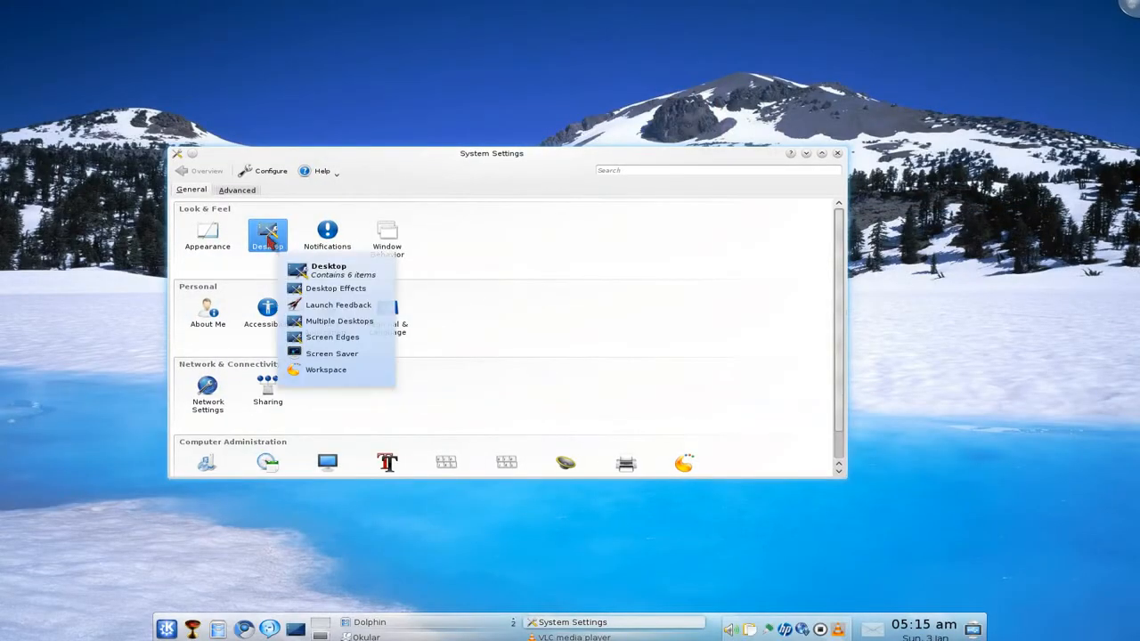
mouse_move(267, 236)
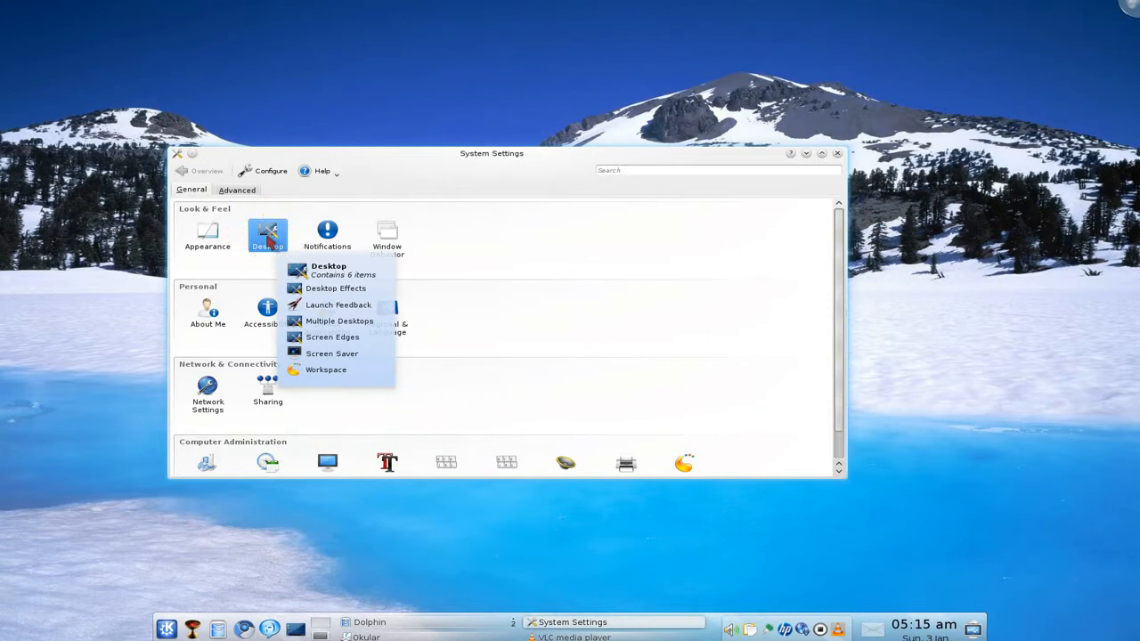
left_click(336, 287)
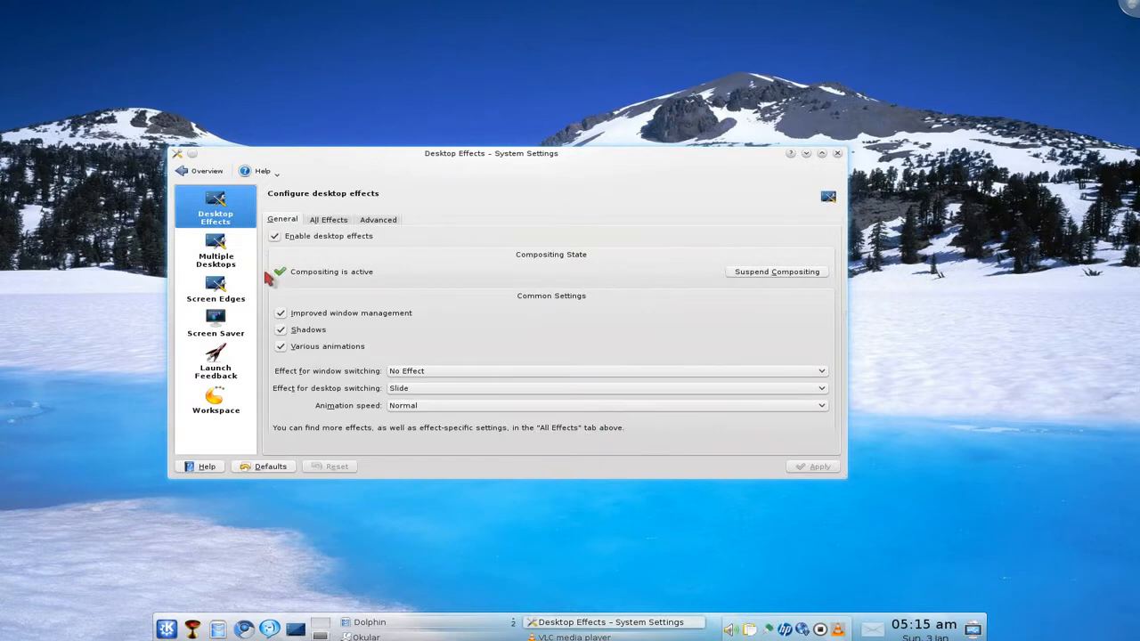
left_click(329, 219)
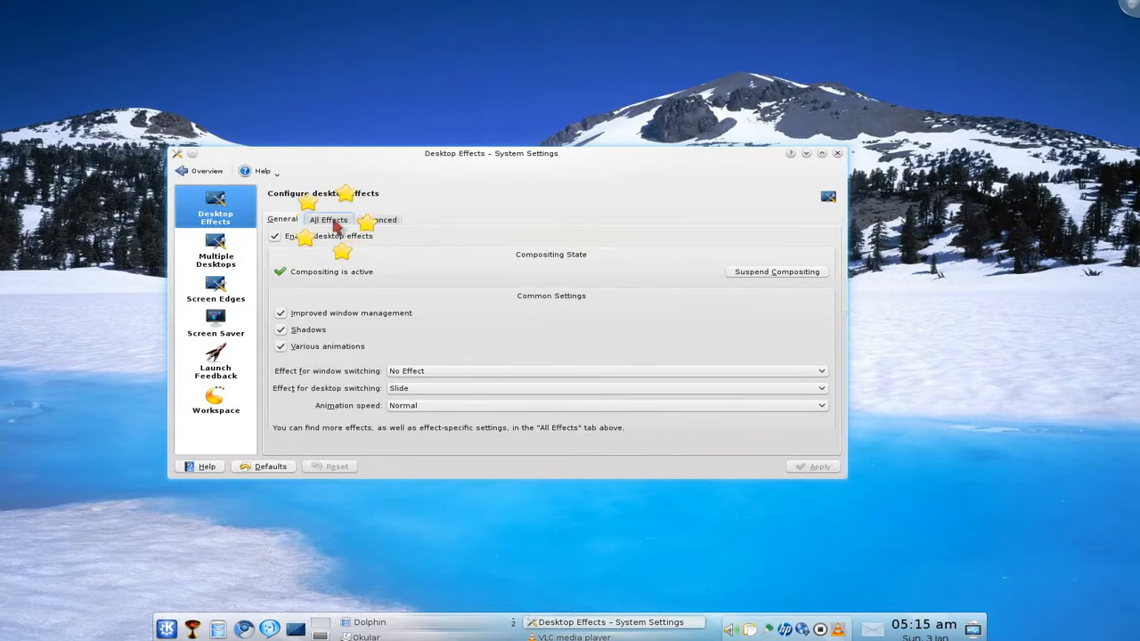
left_click(328, 219)
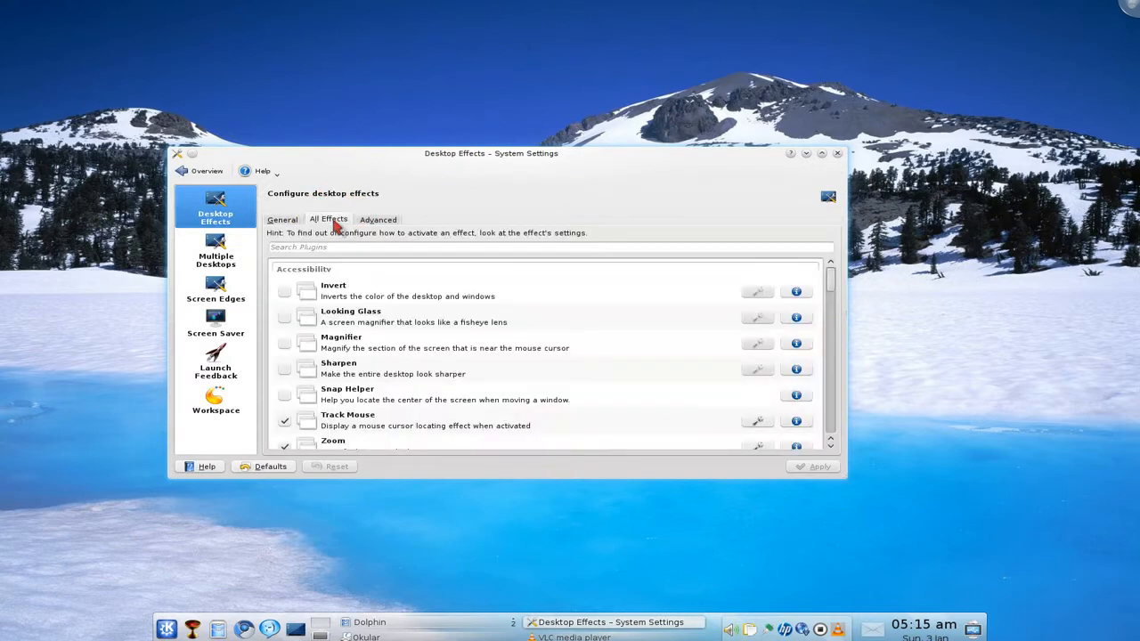
scroll("down", 3)
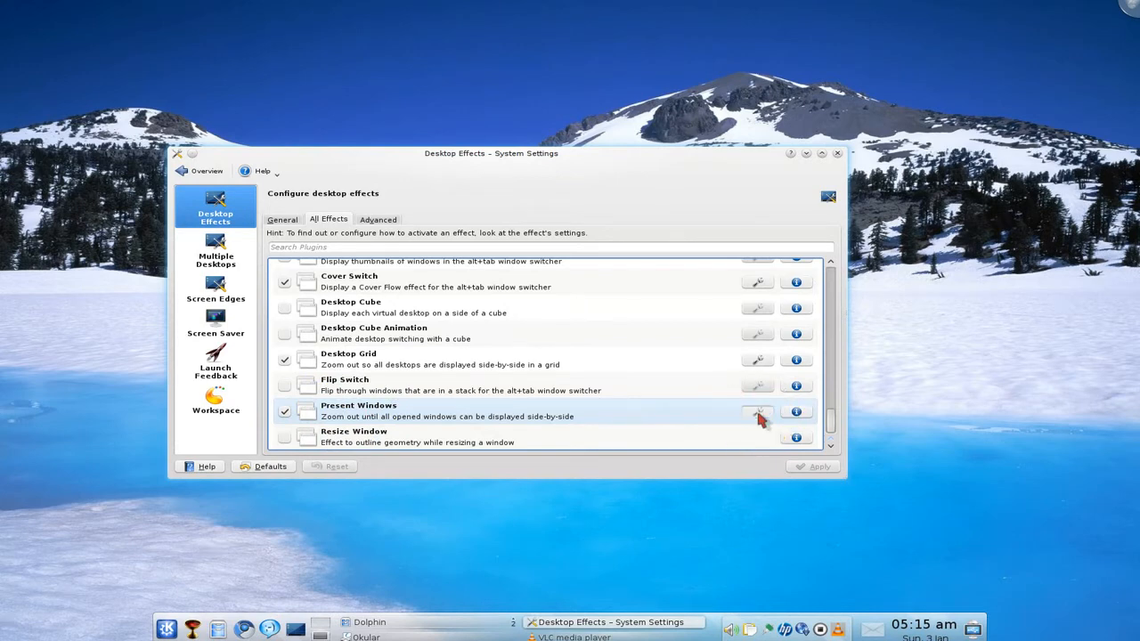
Step: Set the Present Windows middle mouse button action to Close window
left_click(756, 412)
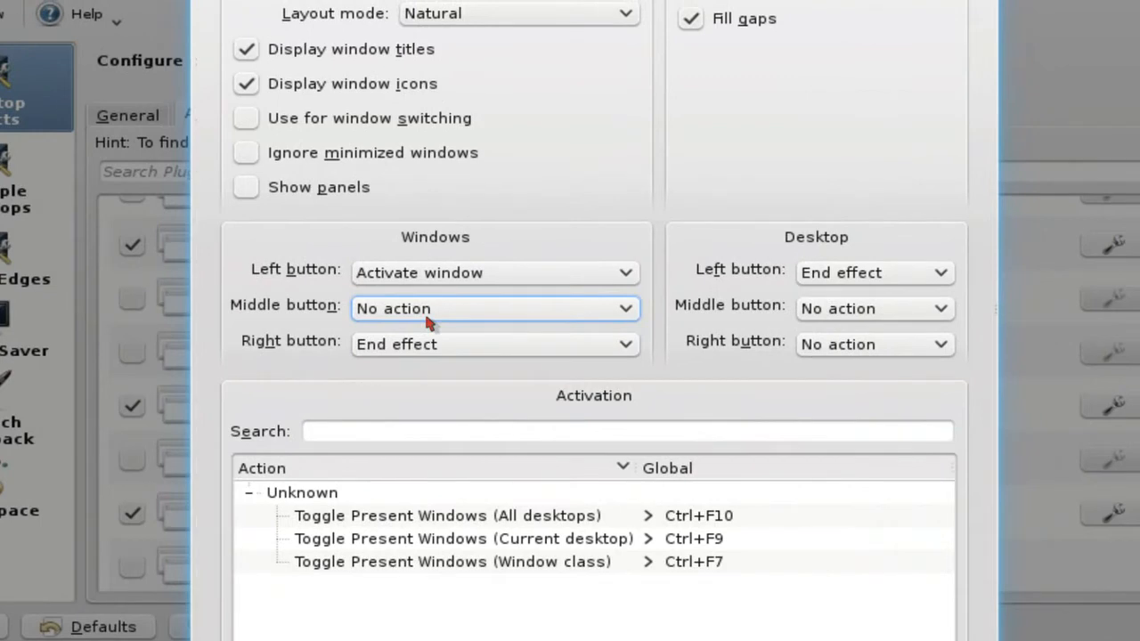
left_click(492, 308)
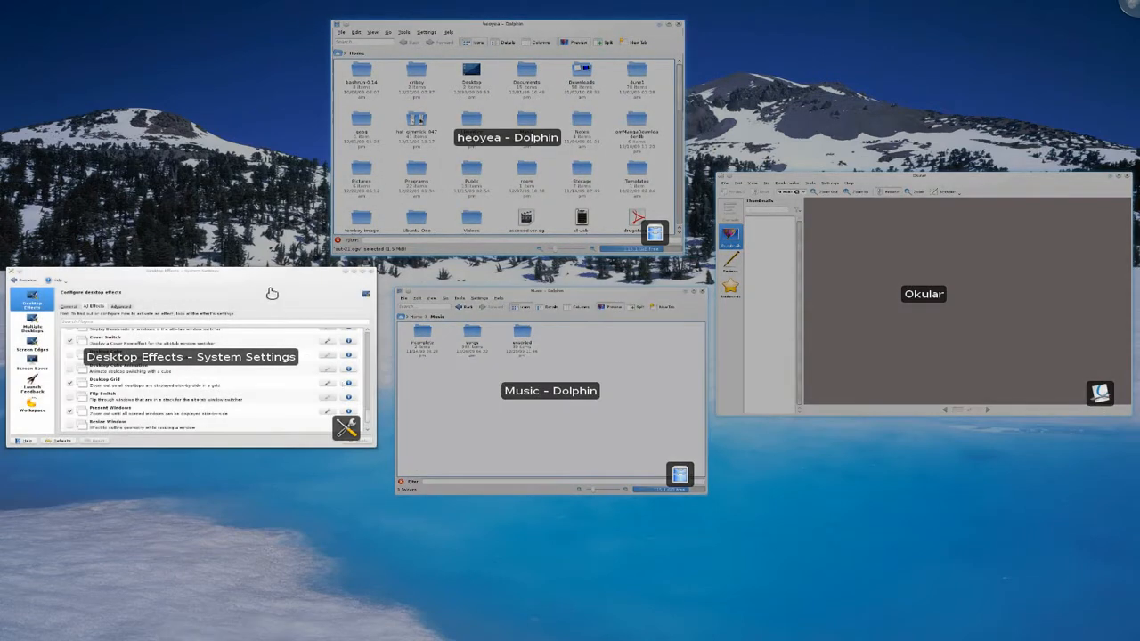
mouse_move(256, 297)
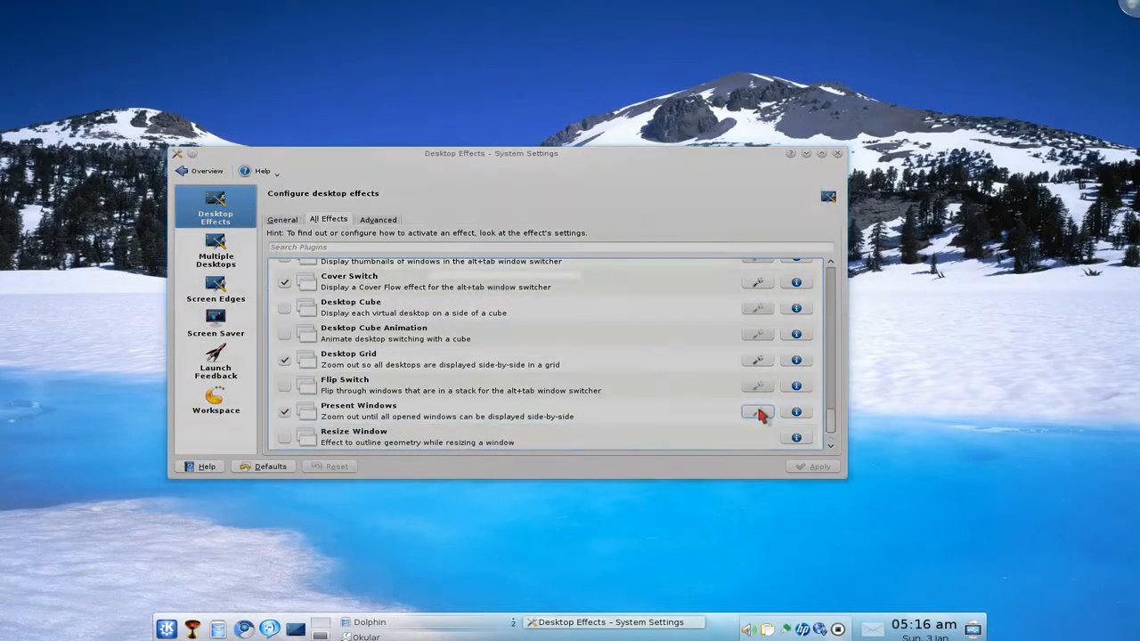
Step: Choose Regular Grid as the Present Windows layout mode and click OK
left_click(756, 411)
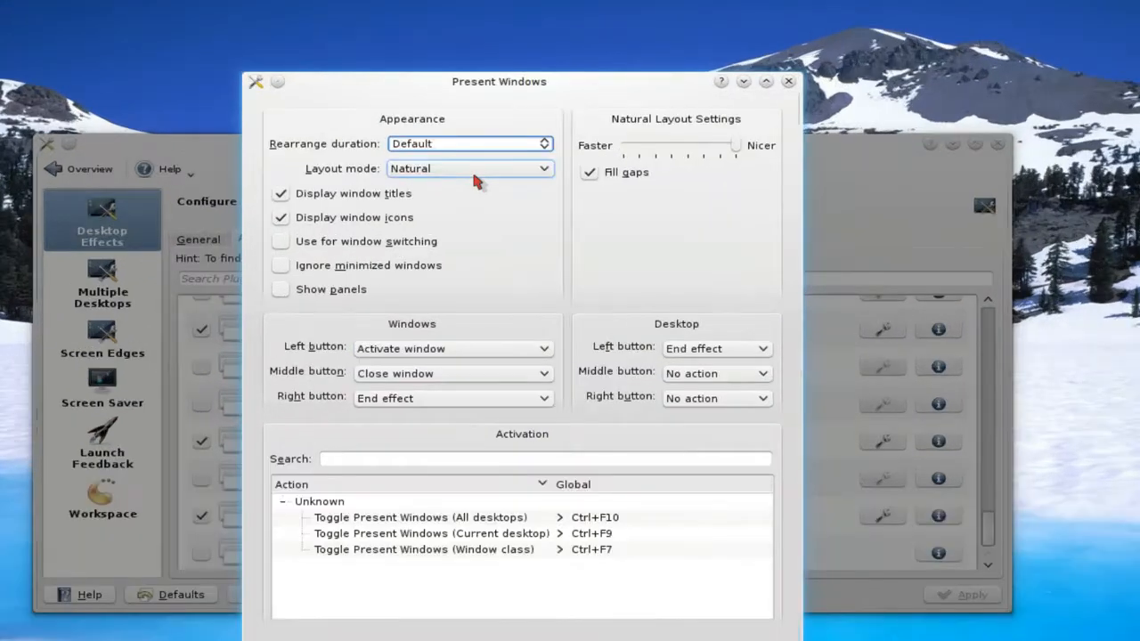
left_click(469, 168)
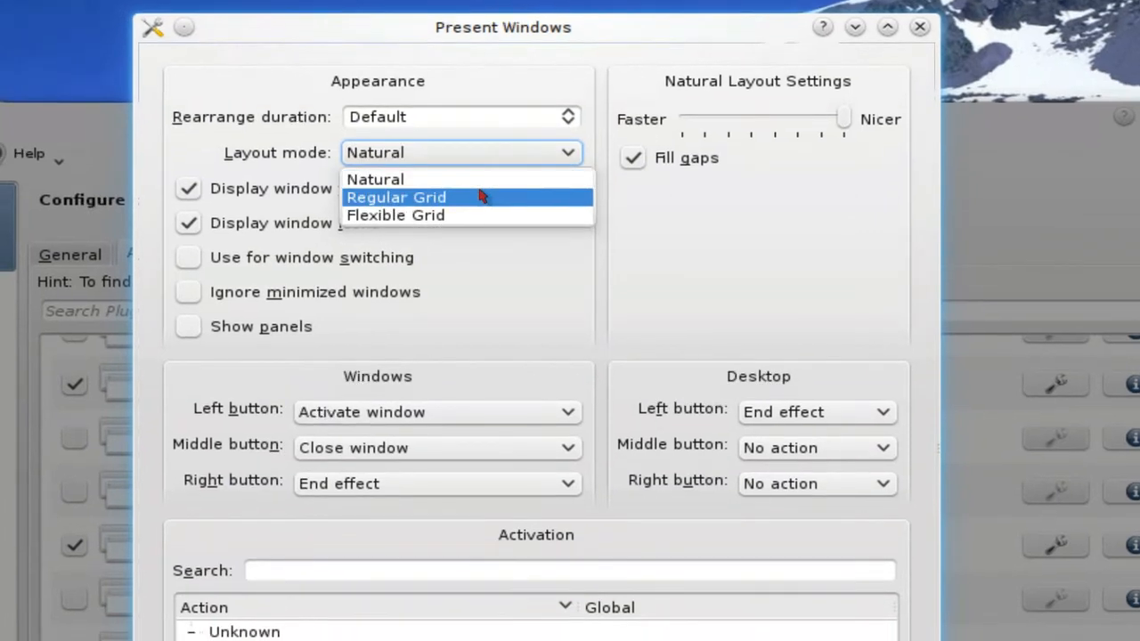
left_click(397, 196)
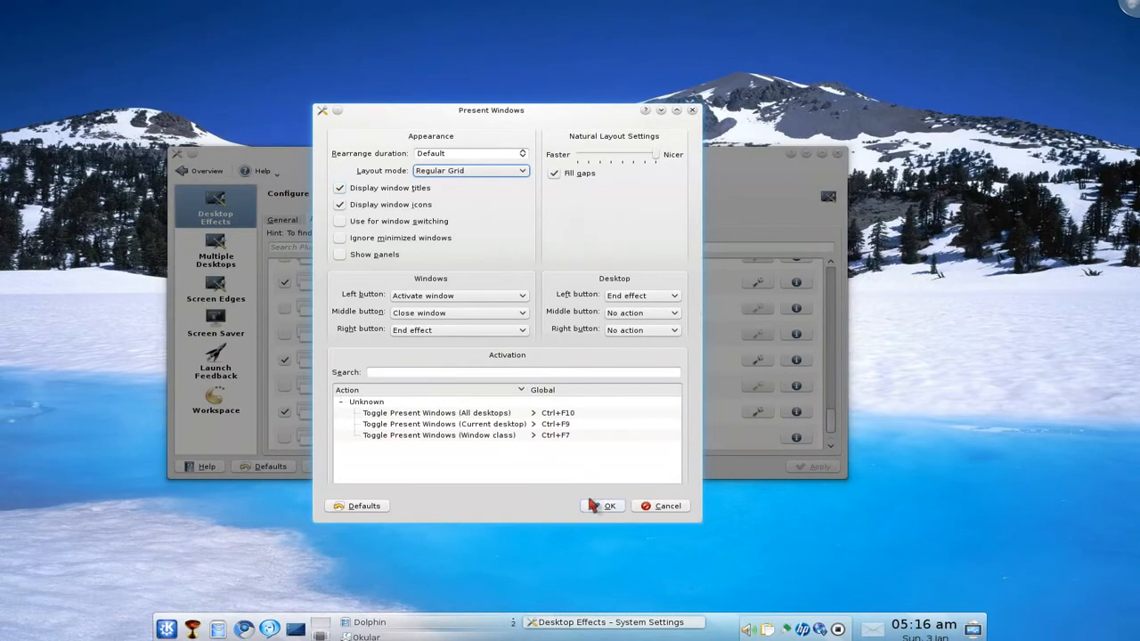
left_click(603, 505)
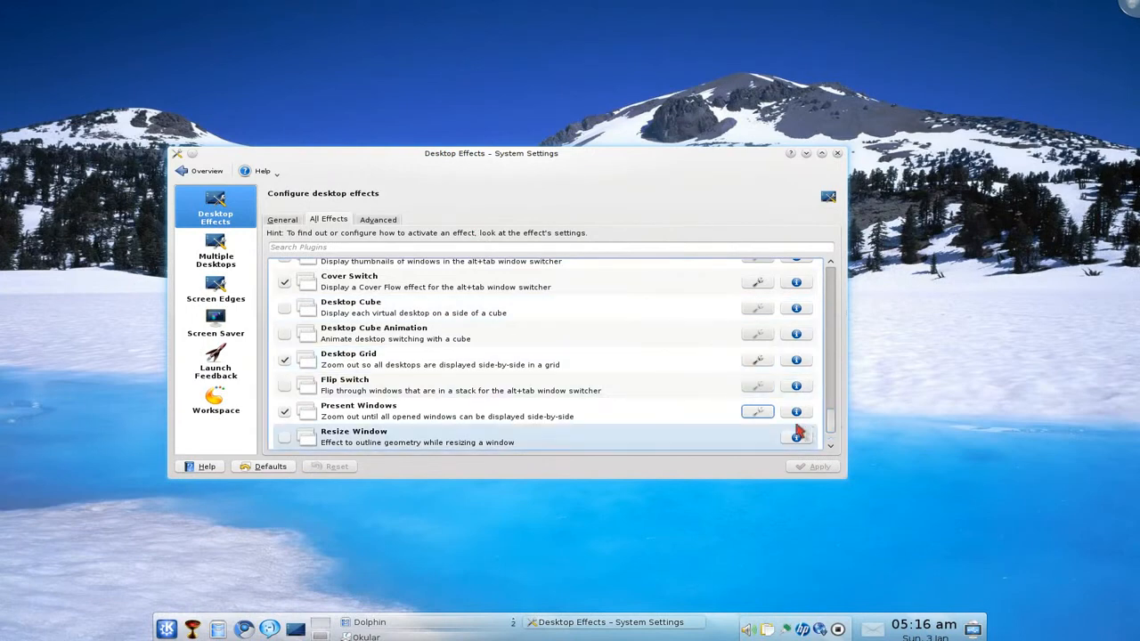
Step: Reopen the Present Windows settings to confirm the Regular Grid layout was saved
left_click(756, 410)
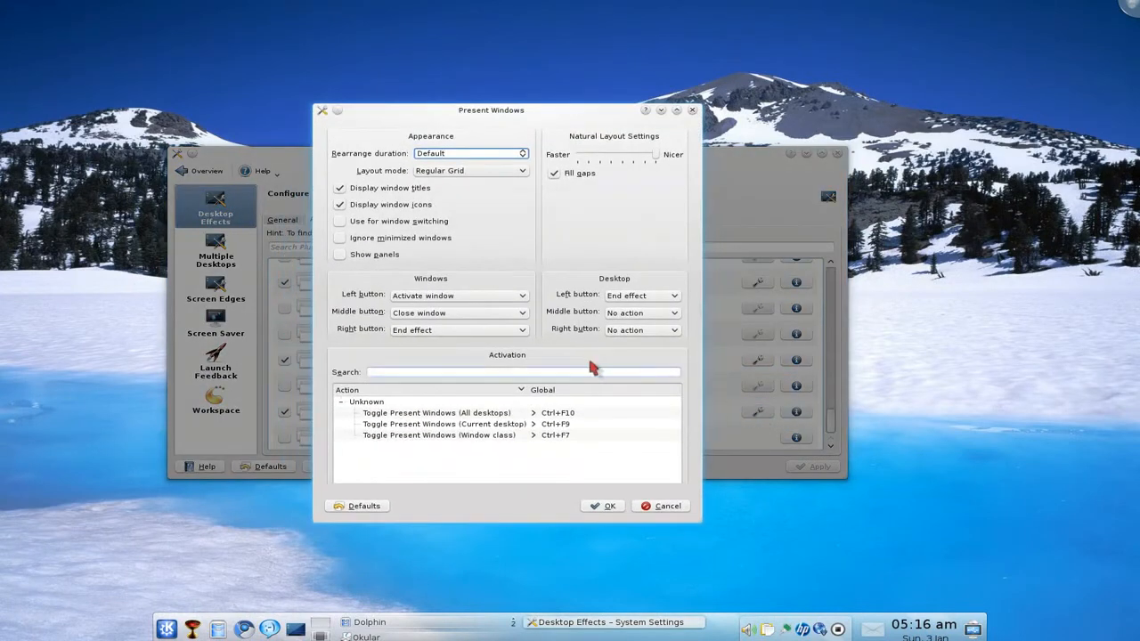